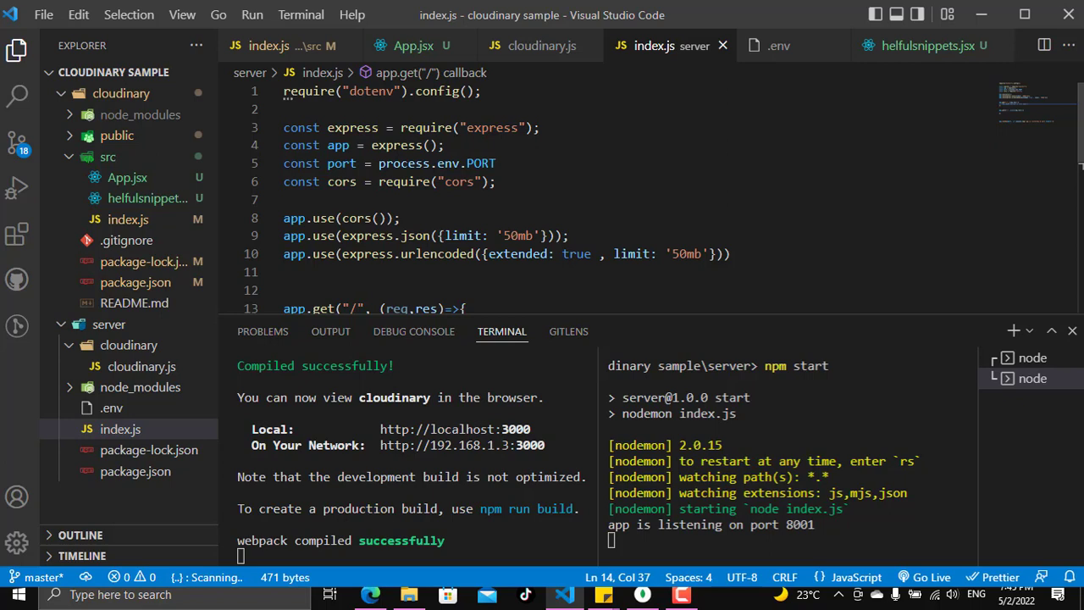
- Open the empty cloudinary.js, collapse the cloudinary folder, and open the server's .env file
left_click(141, 366)
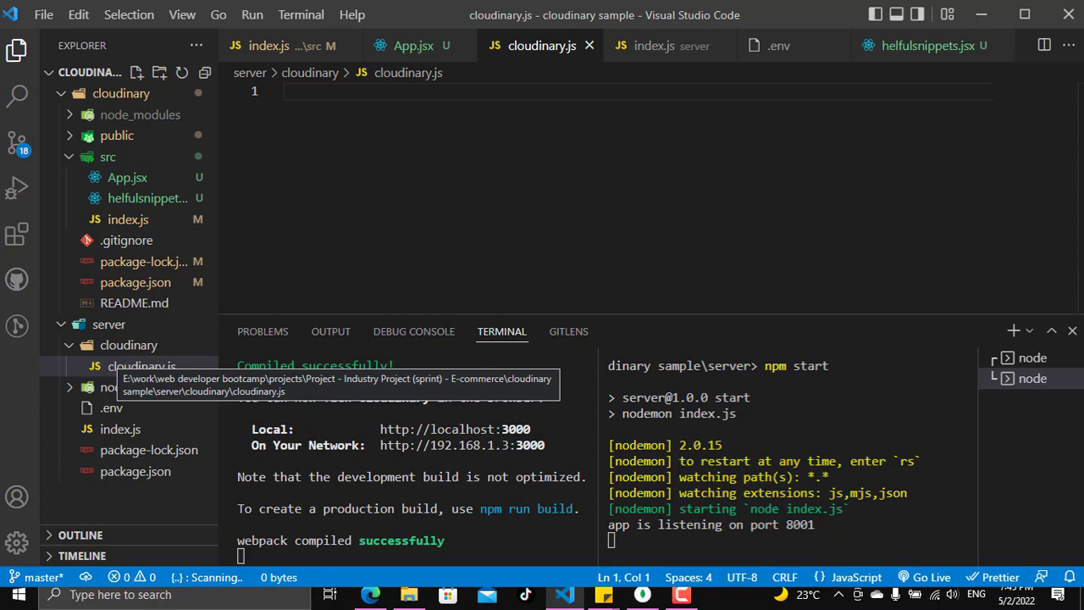
left_click(128, 344)
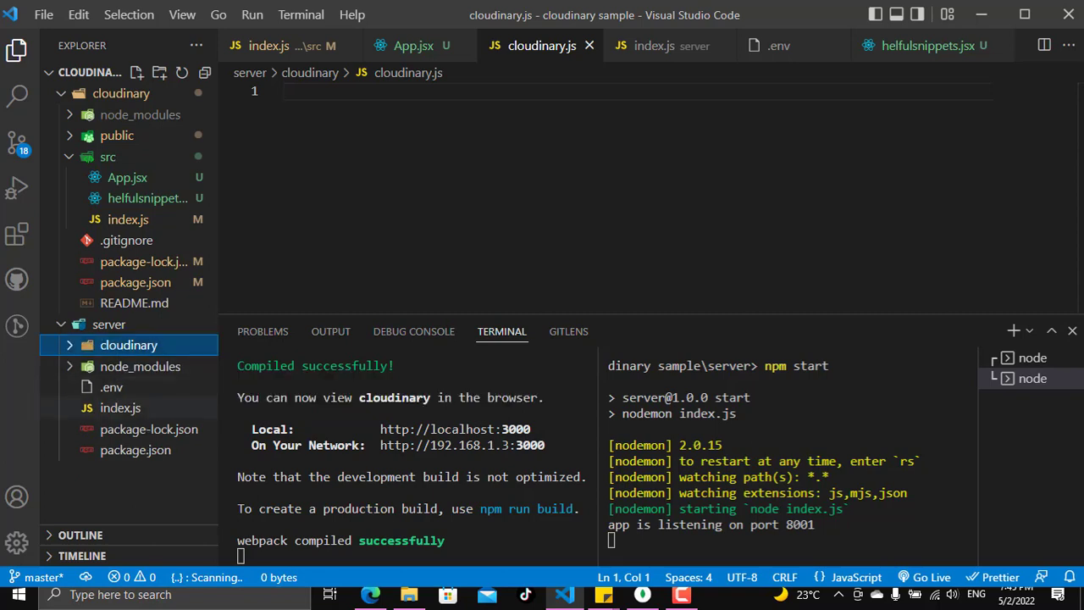
left_click(111, 387)
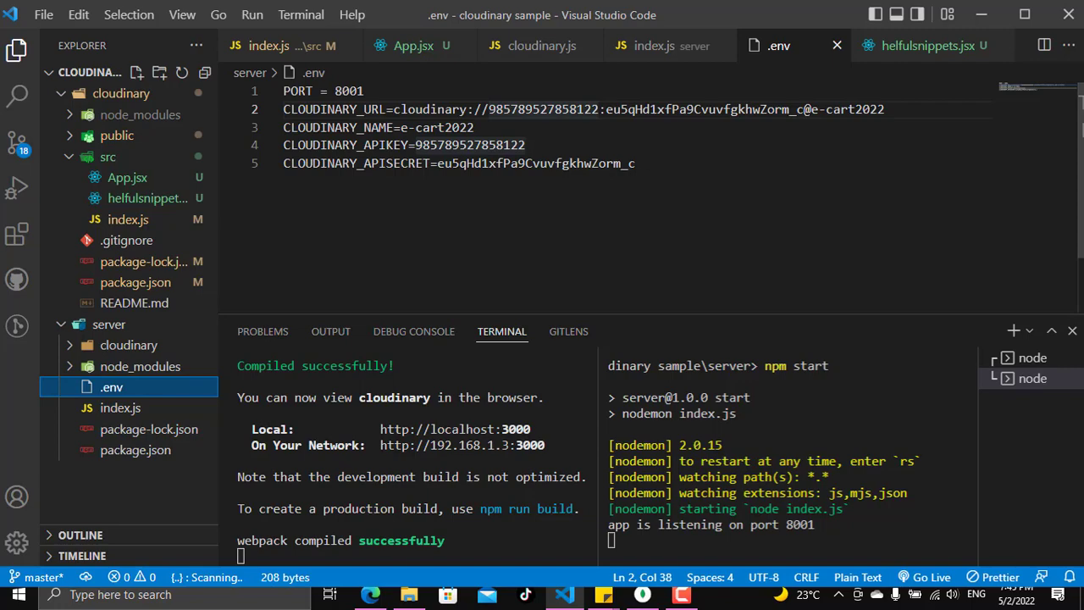
left_click(84, 12)
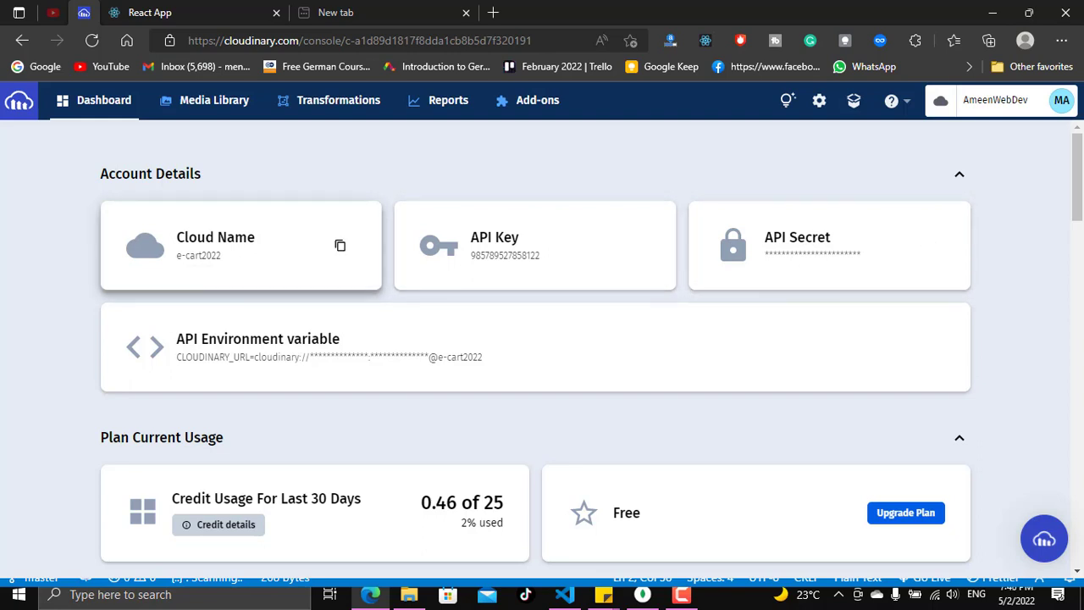
mouse_move(787, 100)
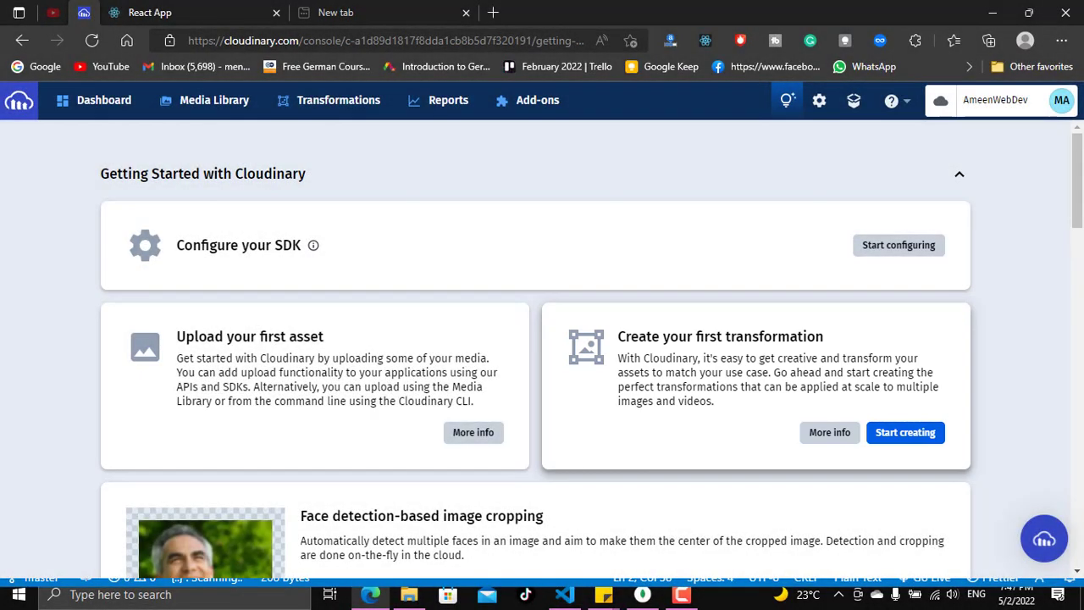
- Choose Start configuring under Configure your SDK on the Getting Started page
left_click(897, 245)
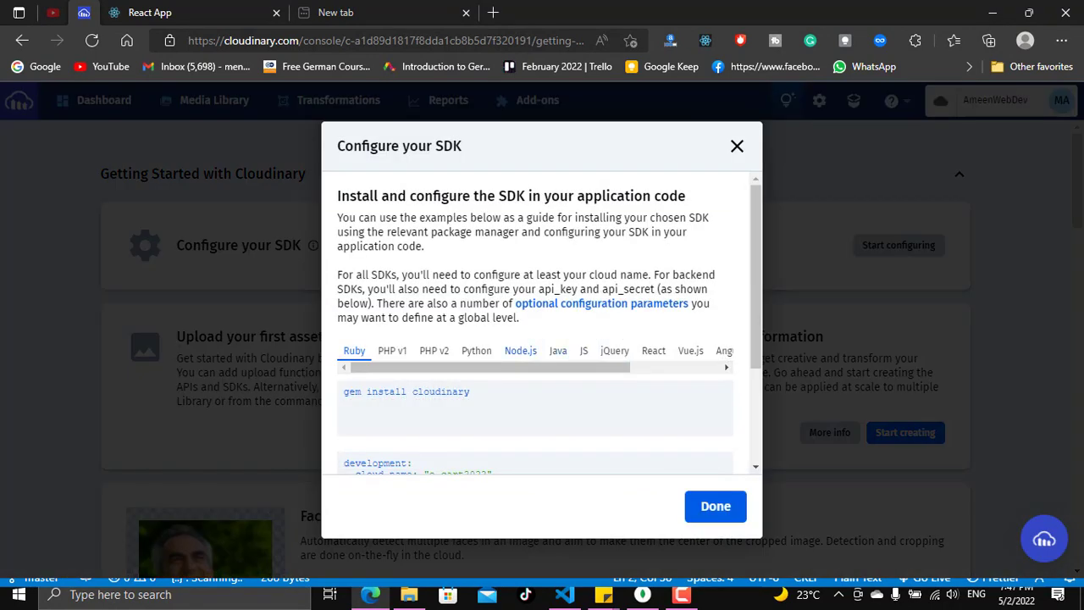
- Copy the Node.js cloudinary.config block from the SDK guide, then close the guide
left_click(520, 350)
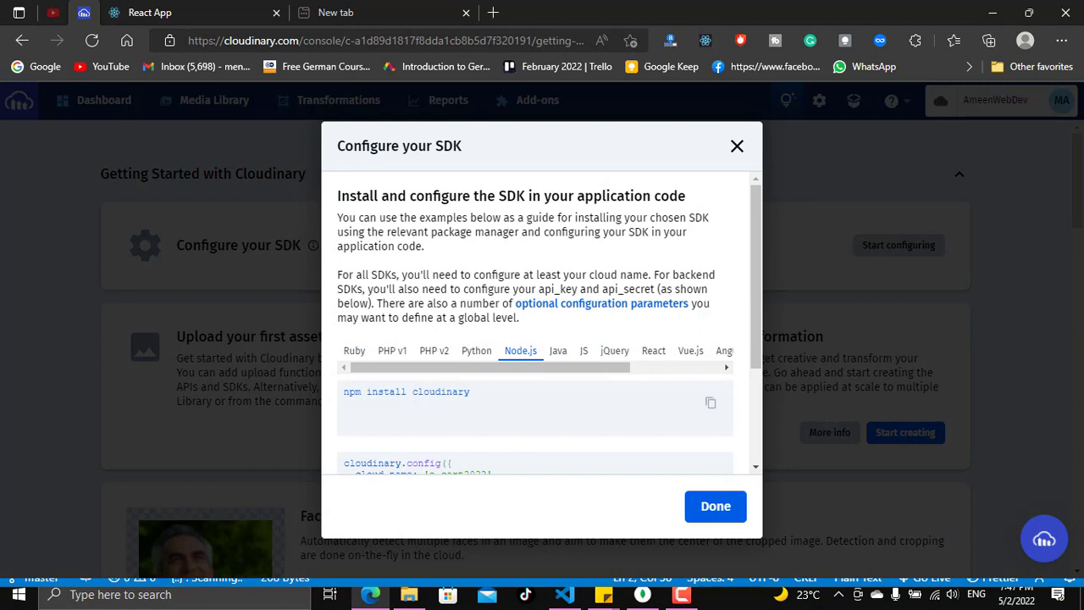
double_click(414, 391)
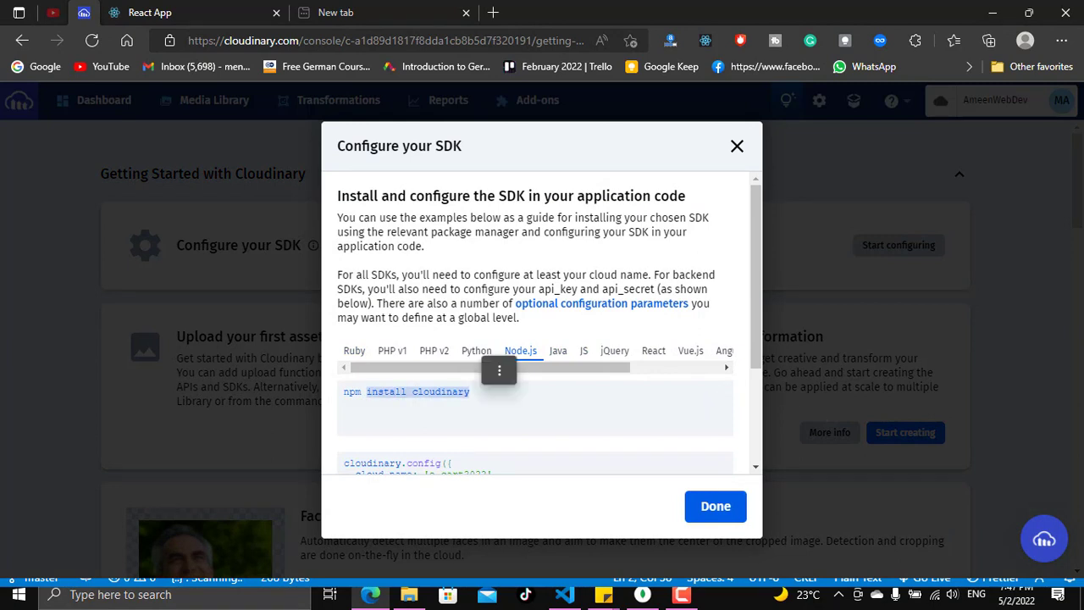
scroll("down", 3)
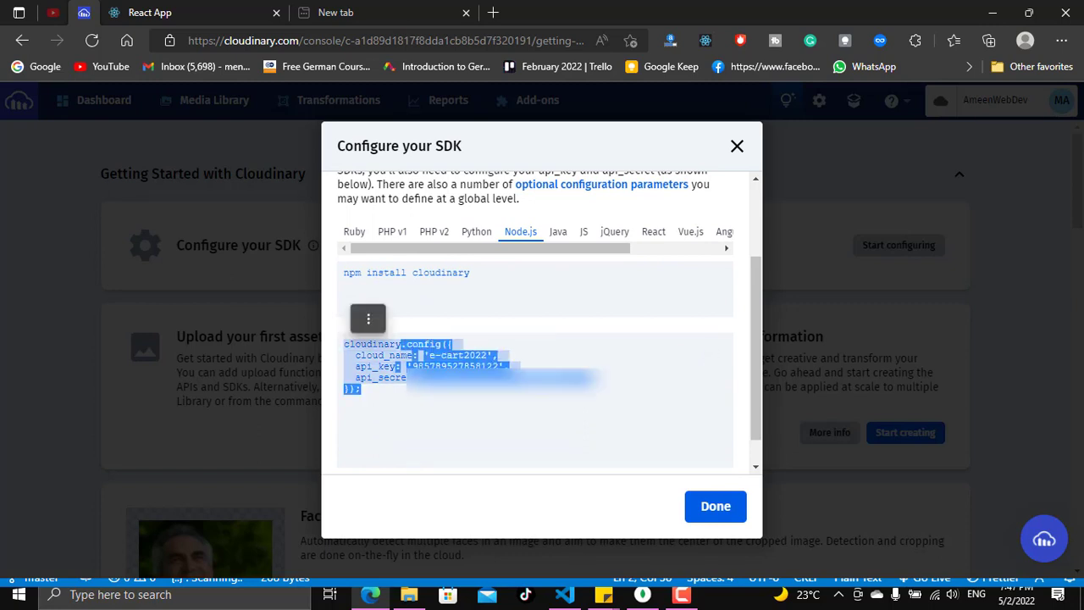
left_click(367, 319)
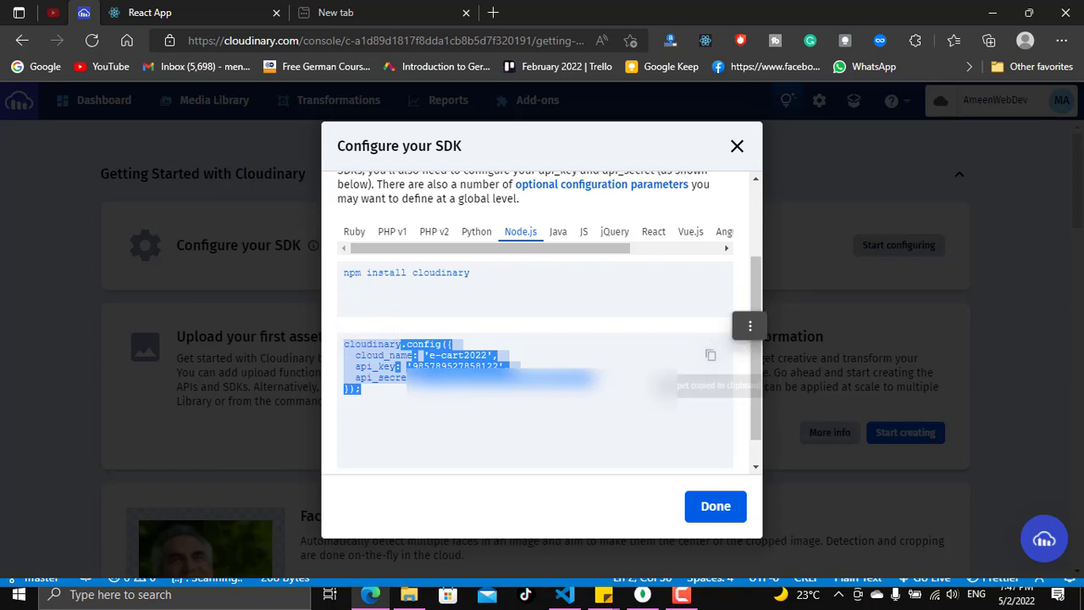
left_click(710, 355)
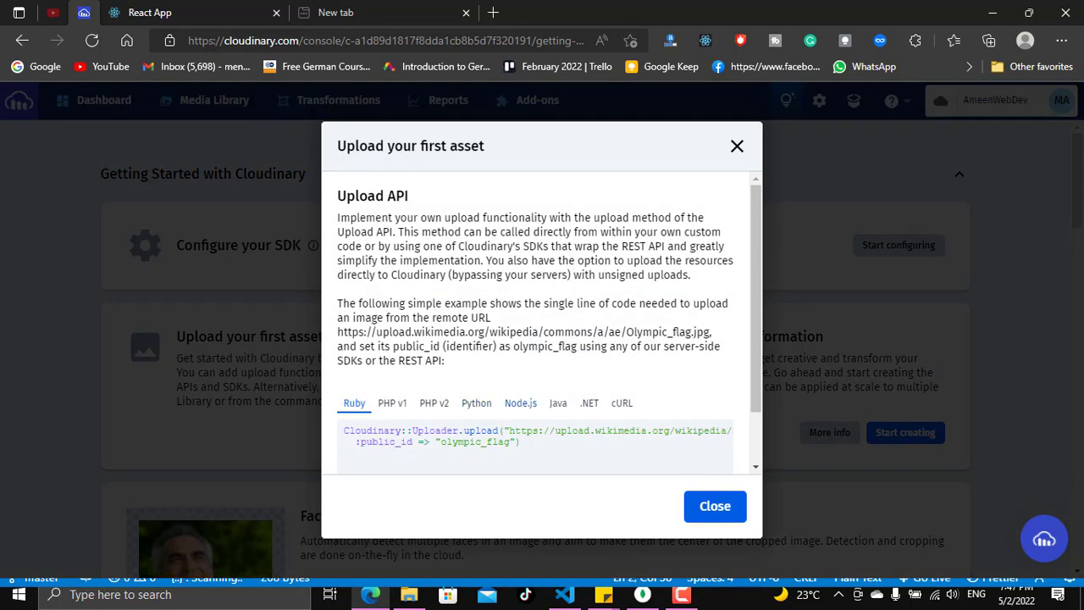
- Copy the Node.js upload code from the Upload your first asset dialog
left_click(520, 402)
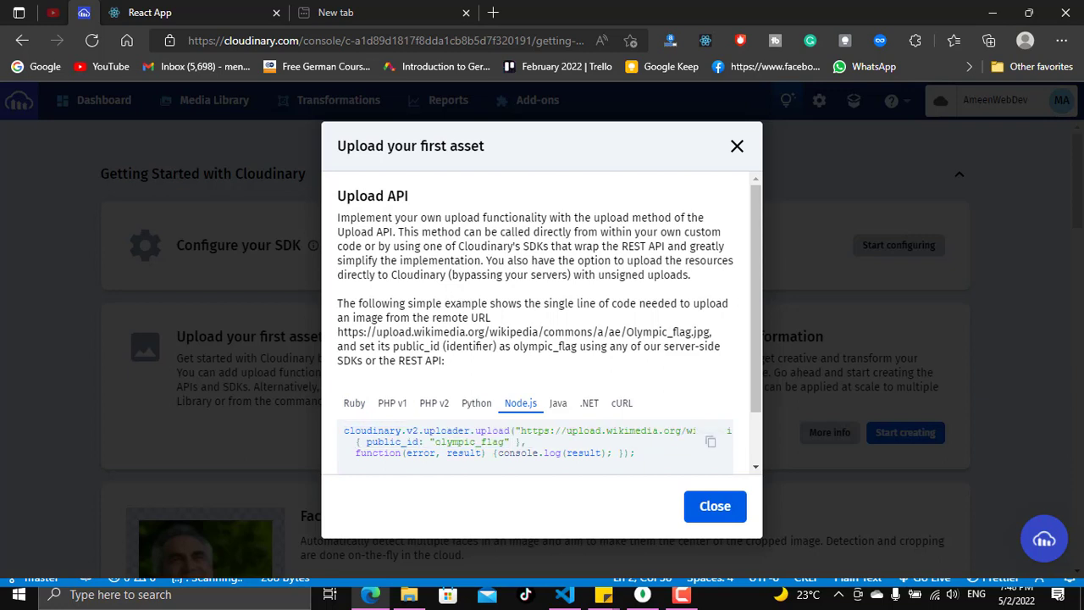
scroll("down", 3)
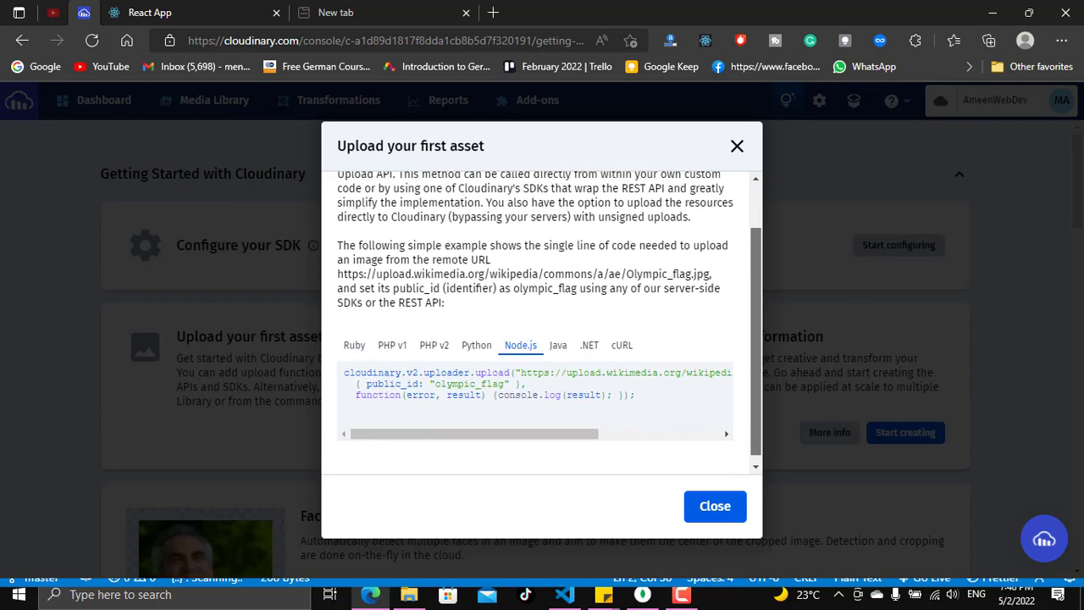
left_click(711, 374)
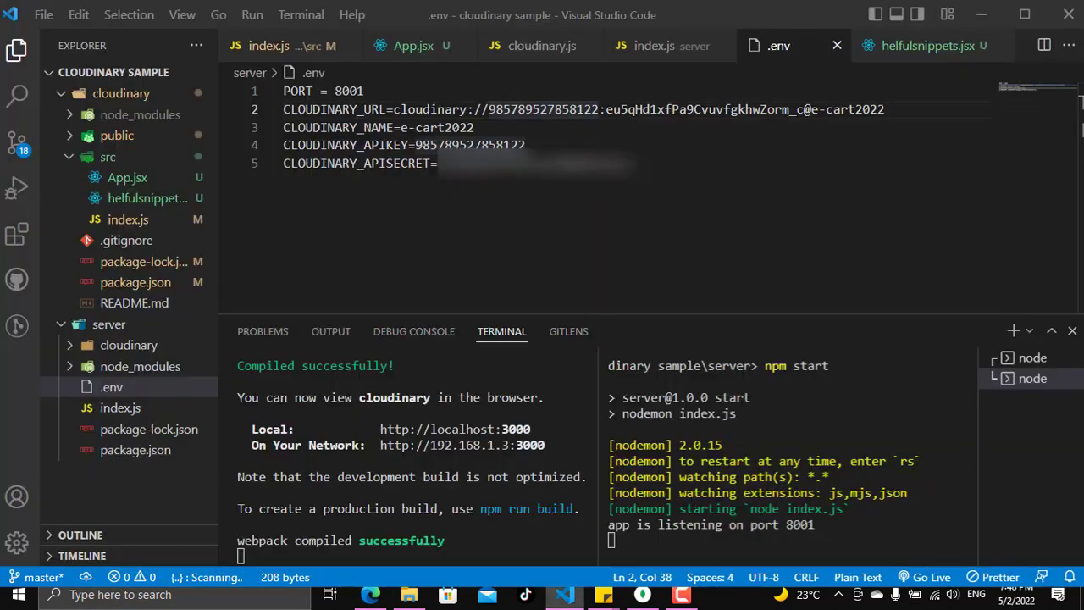
- Paste the upload snippet into cloudinary.js, add const cloudinary = require(""), and remove .v2
left_click(111, 387)
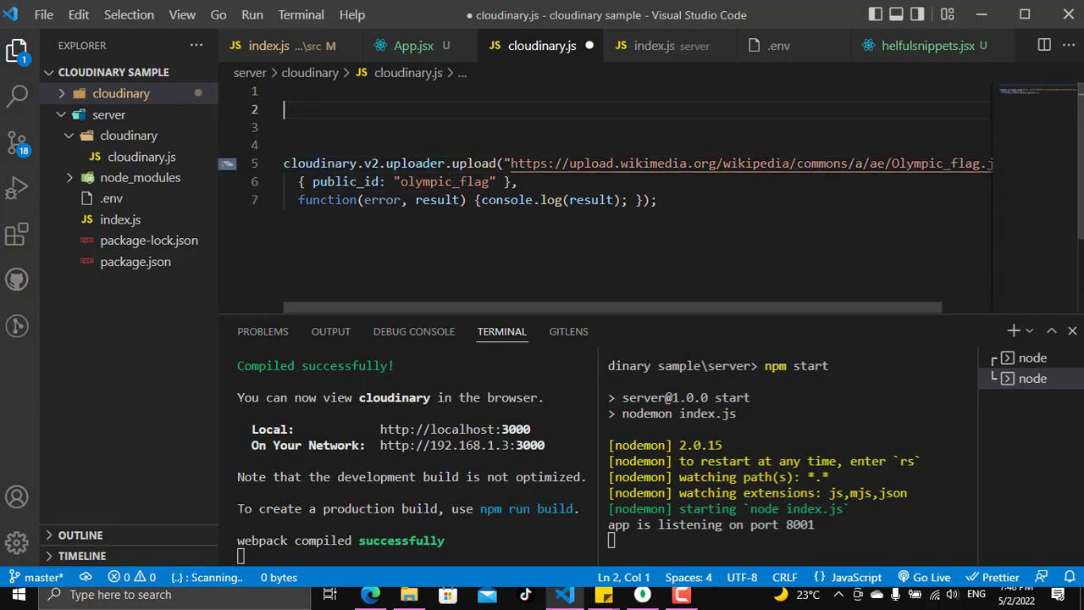
type("const cloudi")
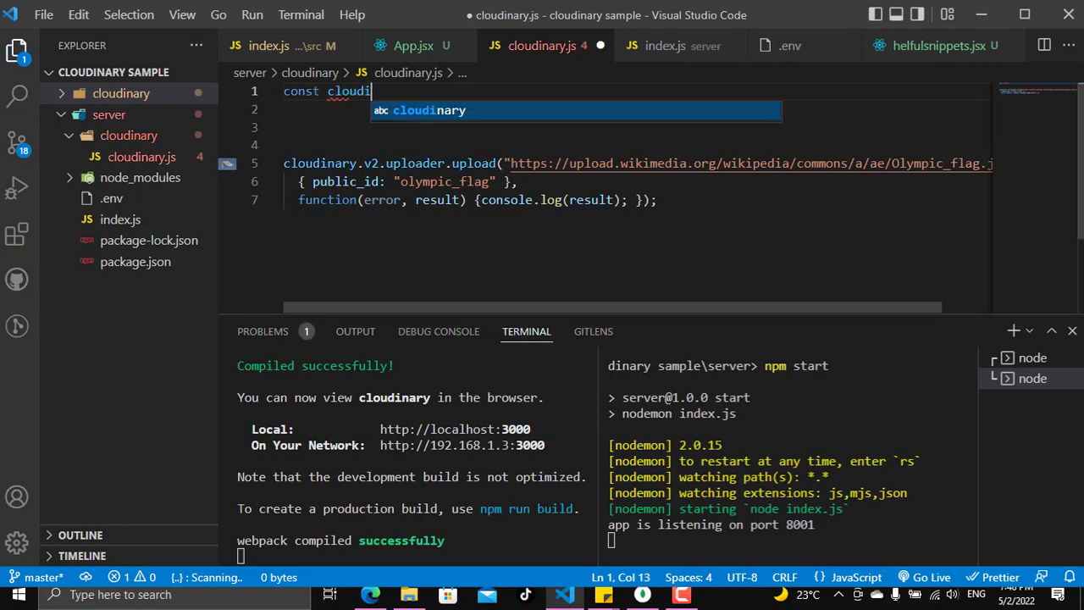
type("nary =")
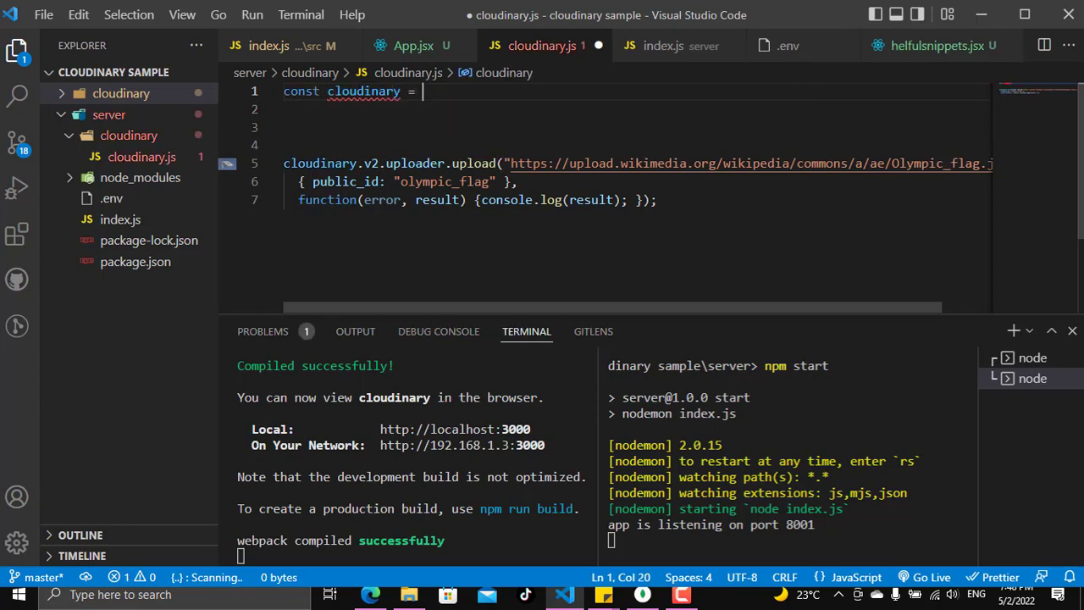
type("require()")
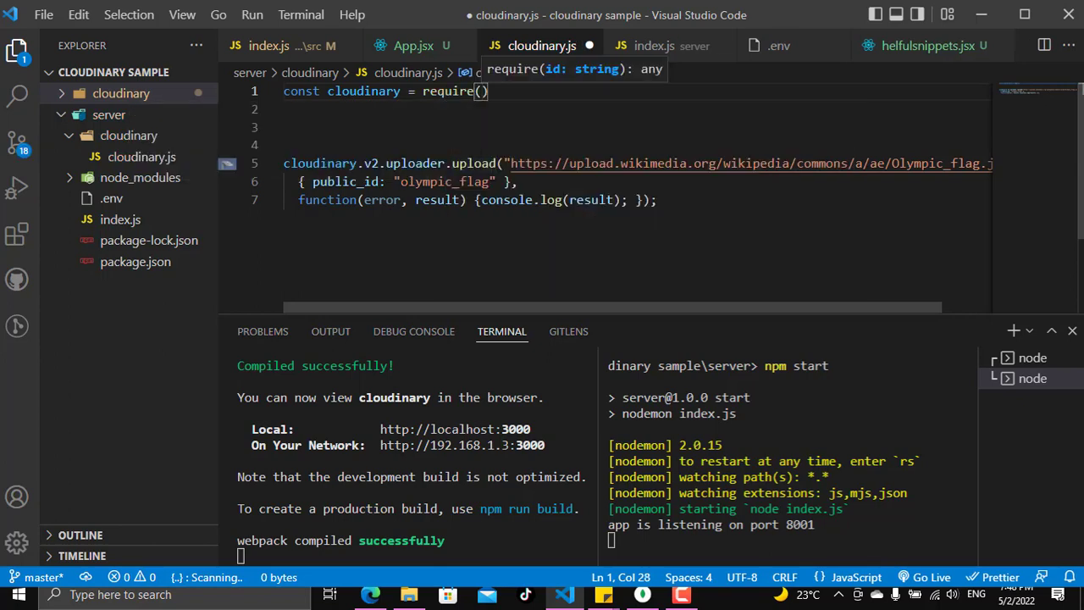
type("\"\"")
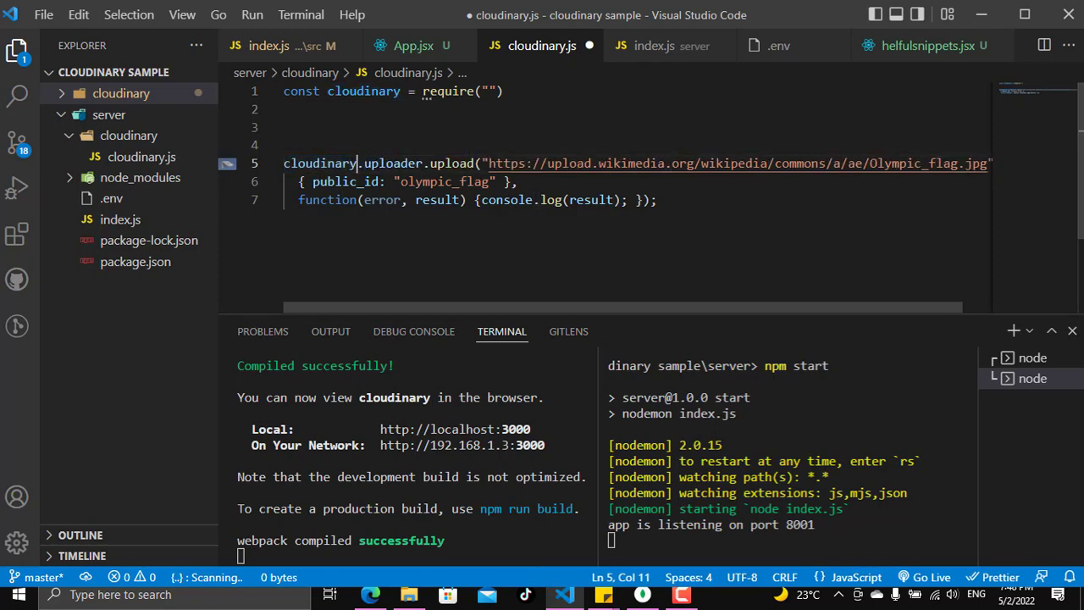
type(".v2")
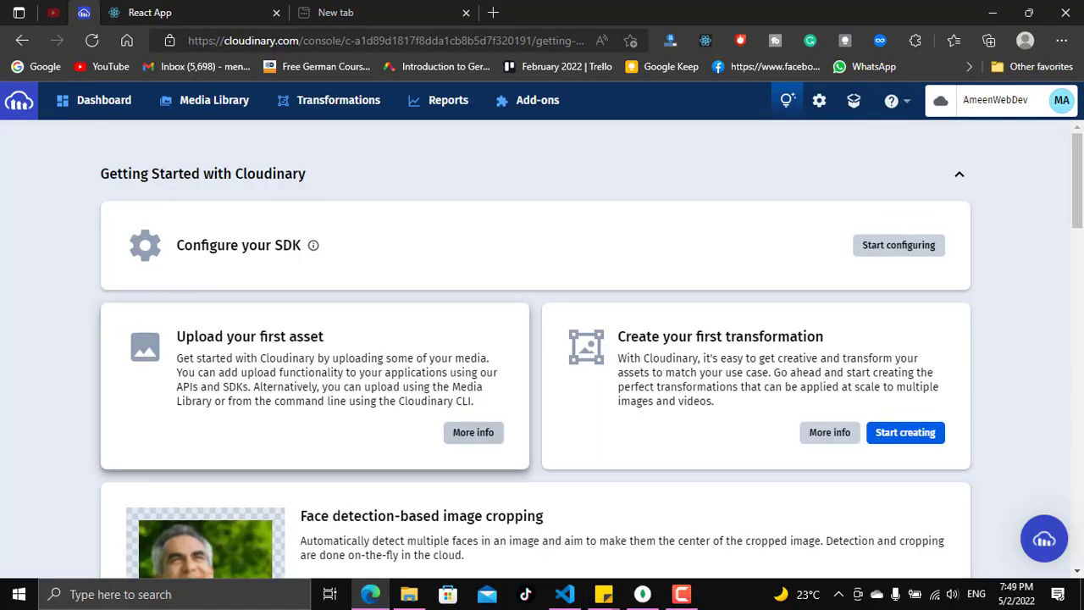
- Reopen Start configuring and scroll down to the Node.js config code
left_click(898, 245)
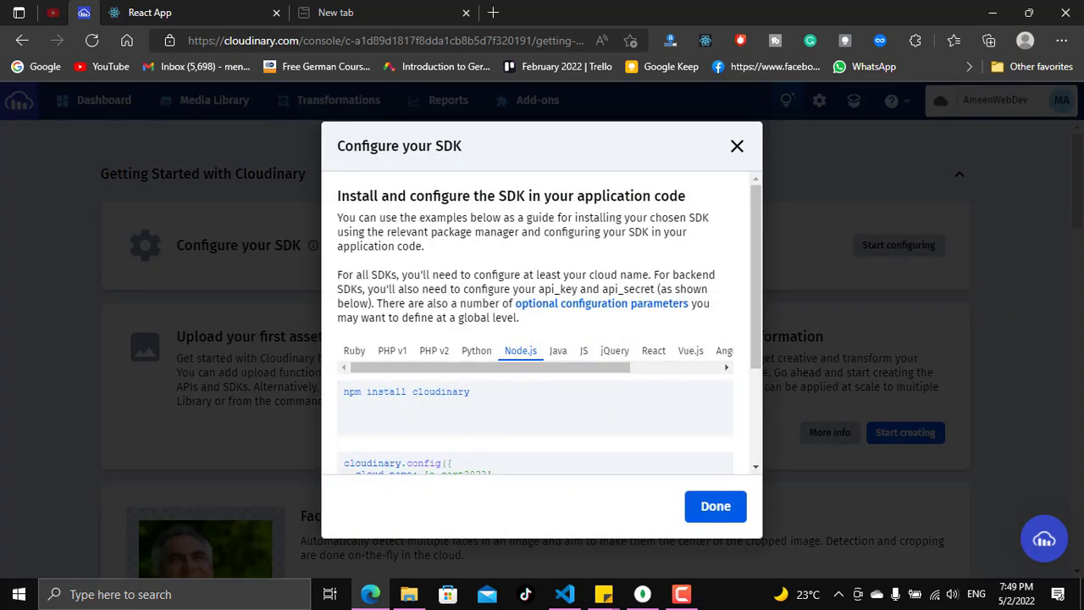
scroll("down", 3)
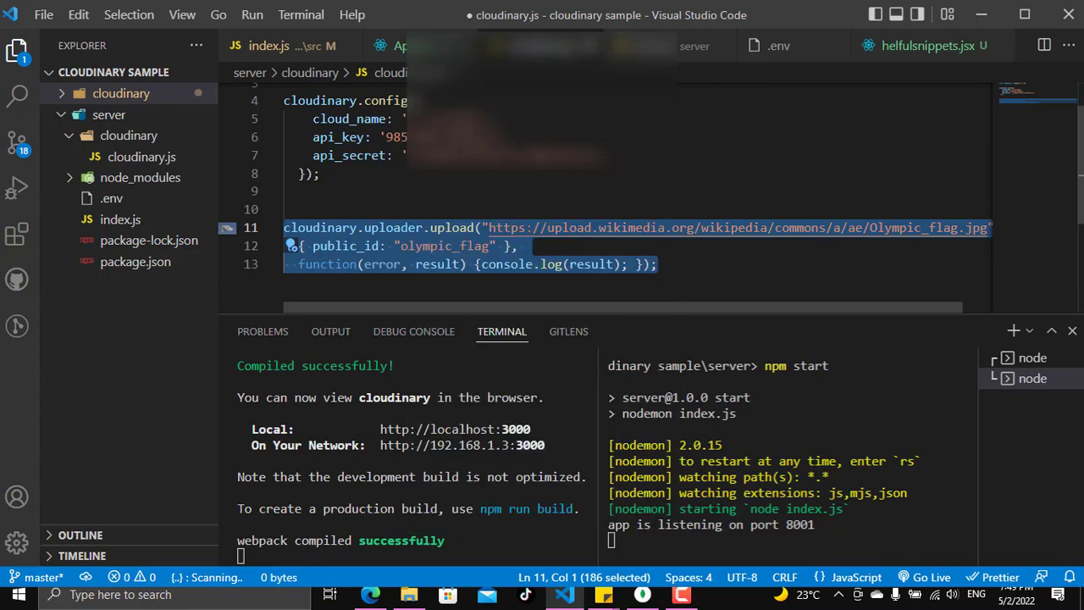
- Replace the upload example with module.exports = cloudinary, then open the server's index.js
key("Delete")
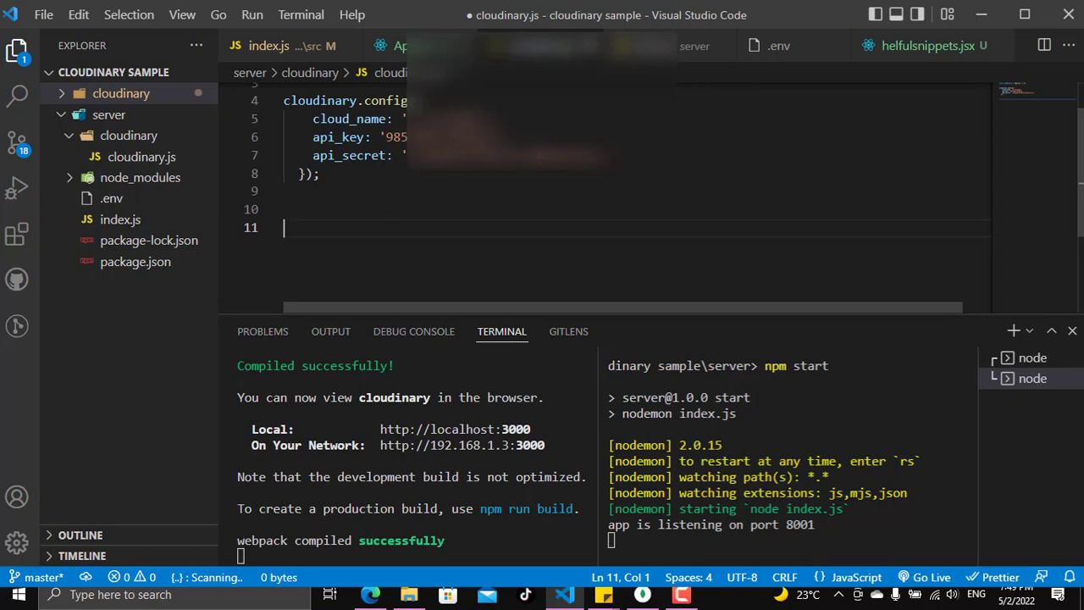
type("mod")
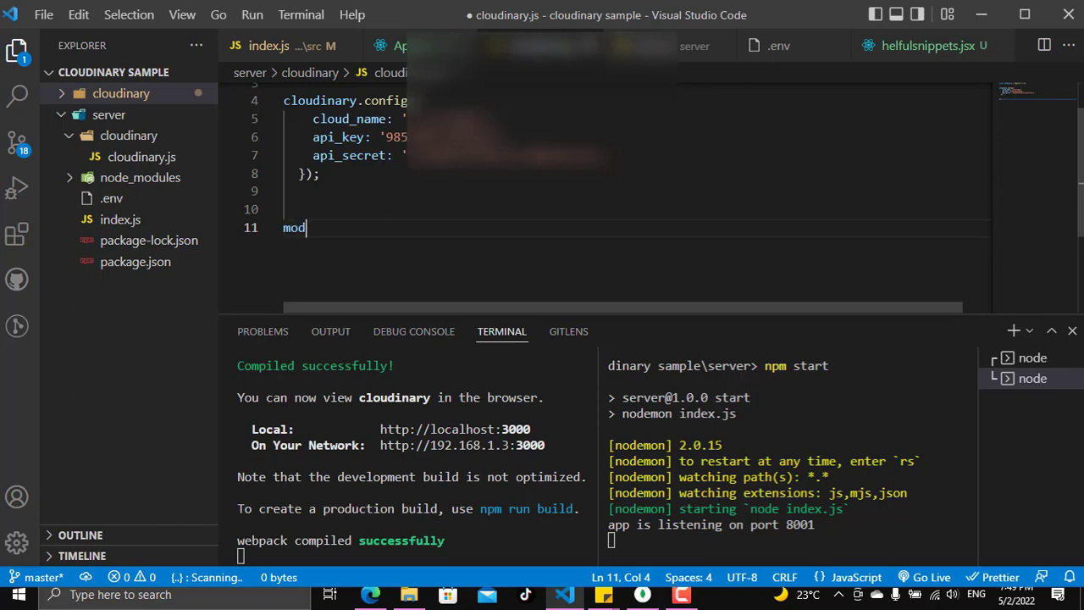
type("ule")
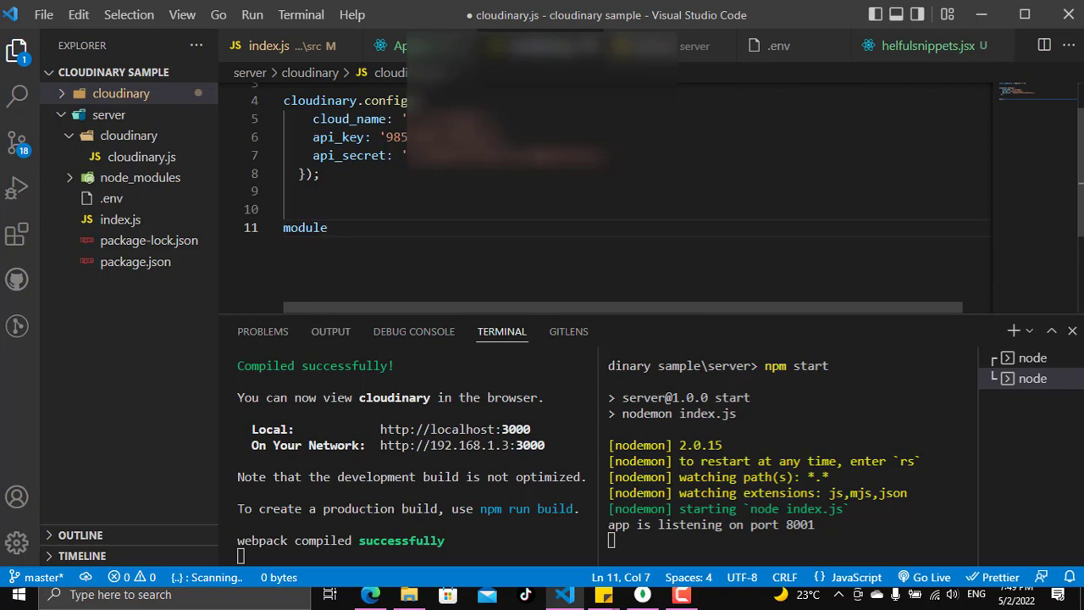
type(".exports")
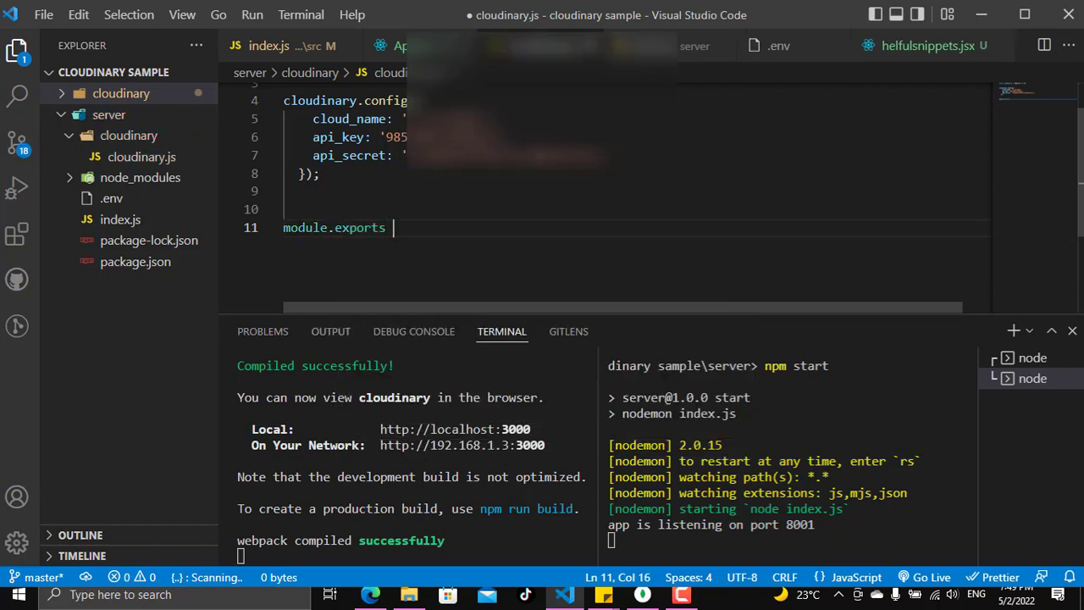
type("= cloudinary")
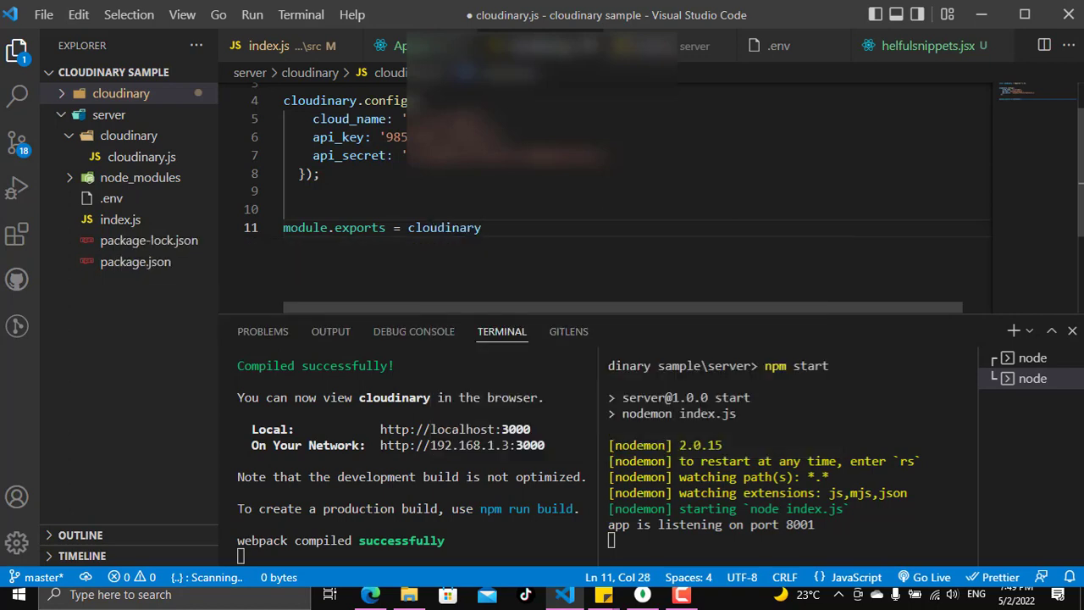
double_click(443, 227)
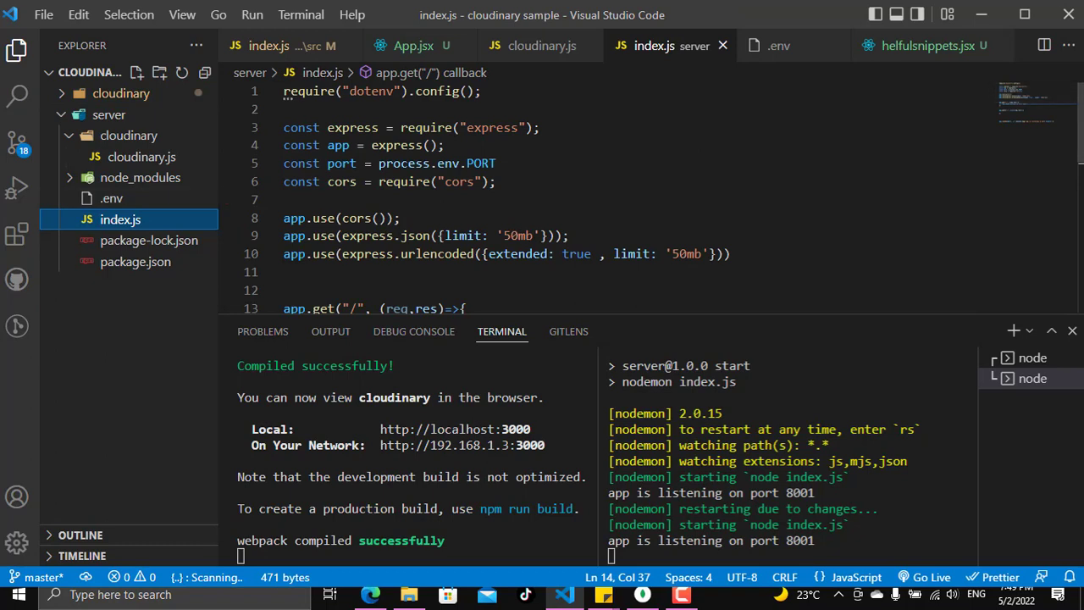
- Add const cloudinary = require("./cloudinary/cloudinary") to index.js, correcting the path
type("c")
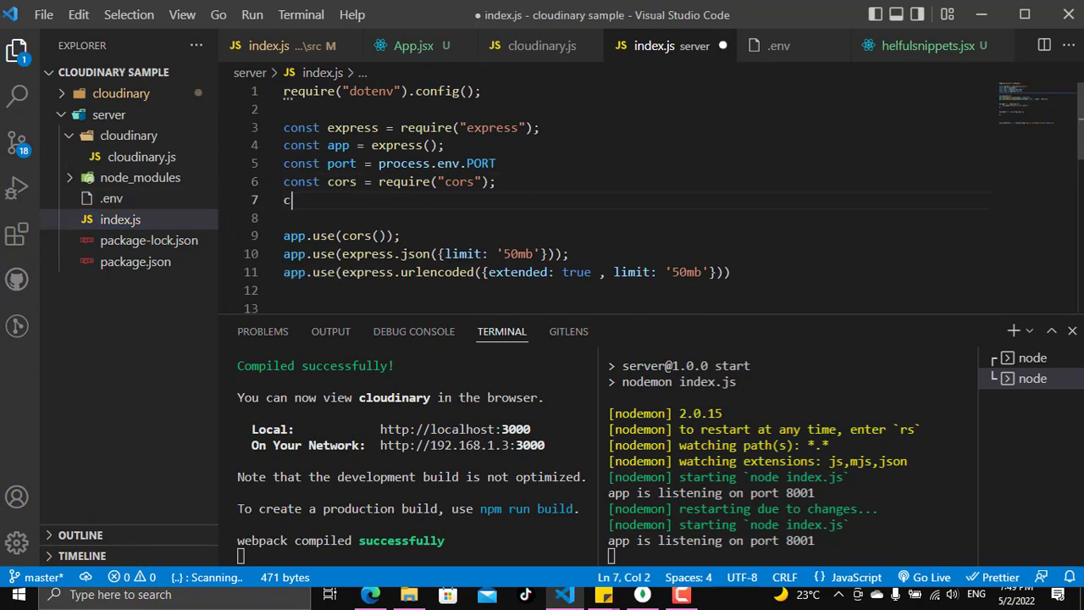
type("onst")
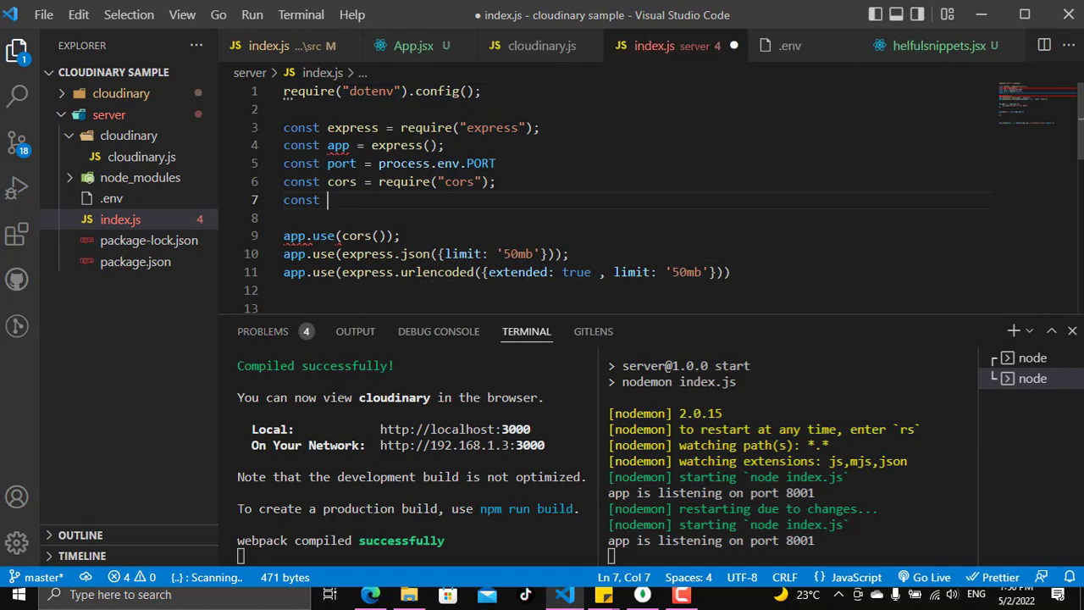
type("clo")
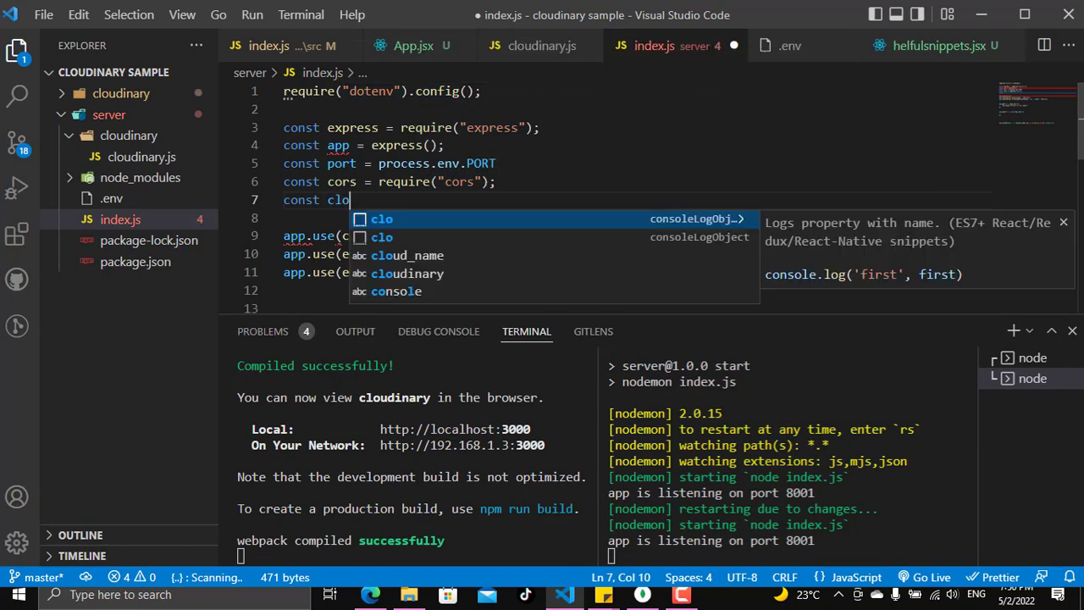
type("udinary")
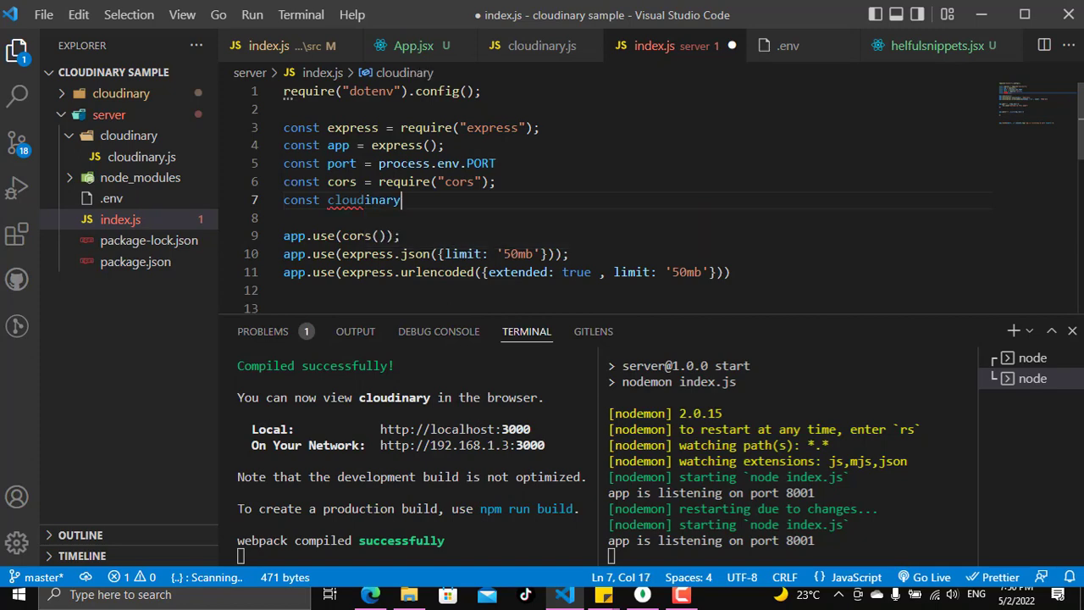
type("= require(\"")
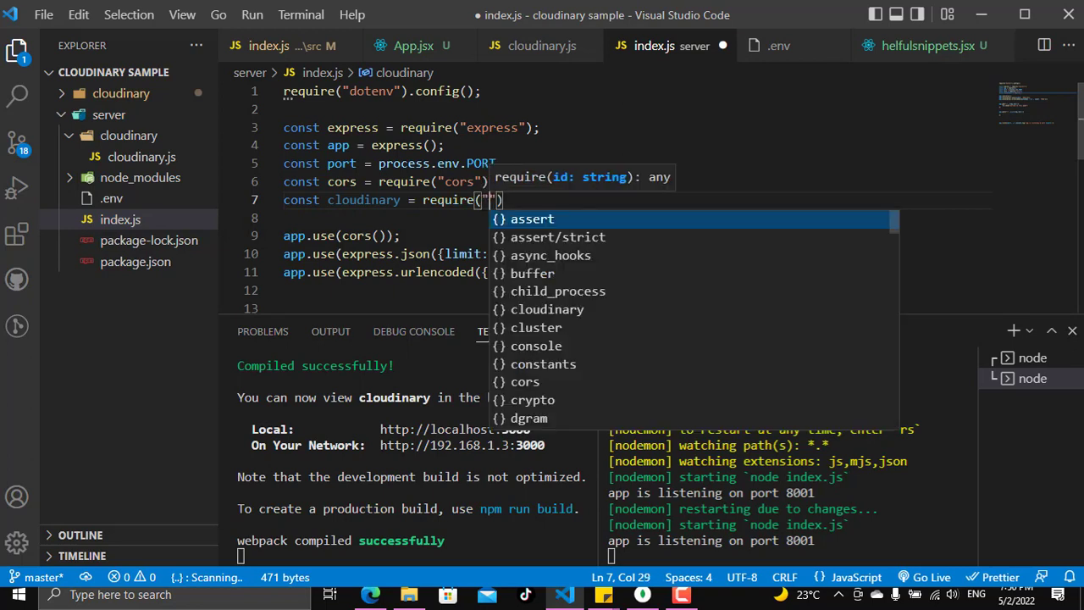
type(".")
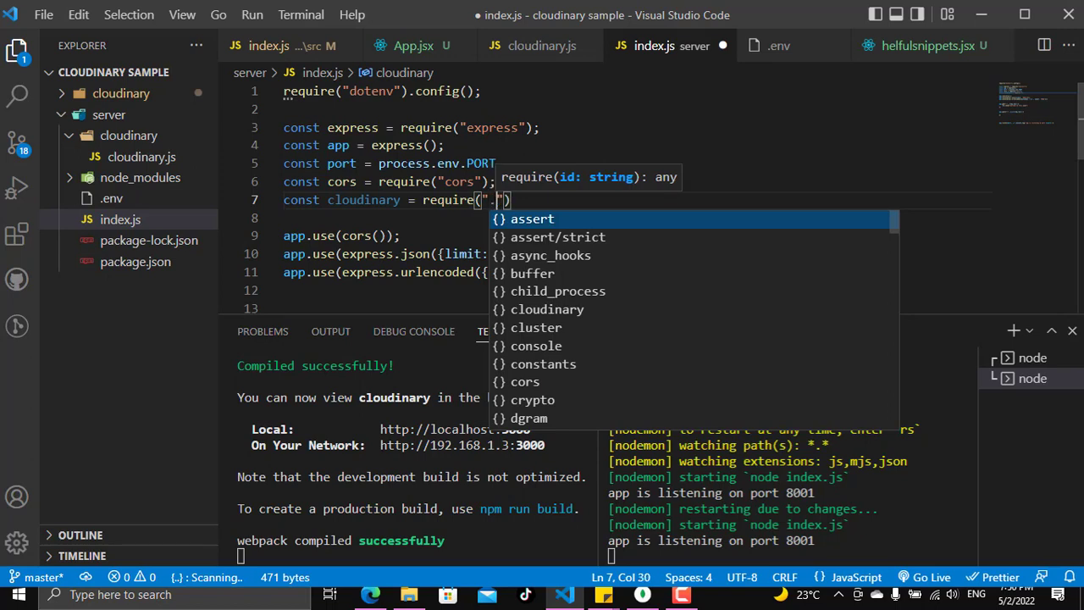
type("../cloudinary")
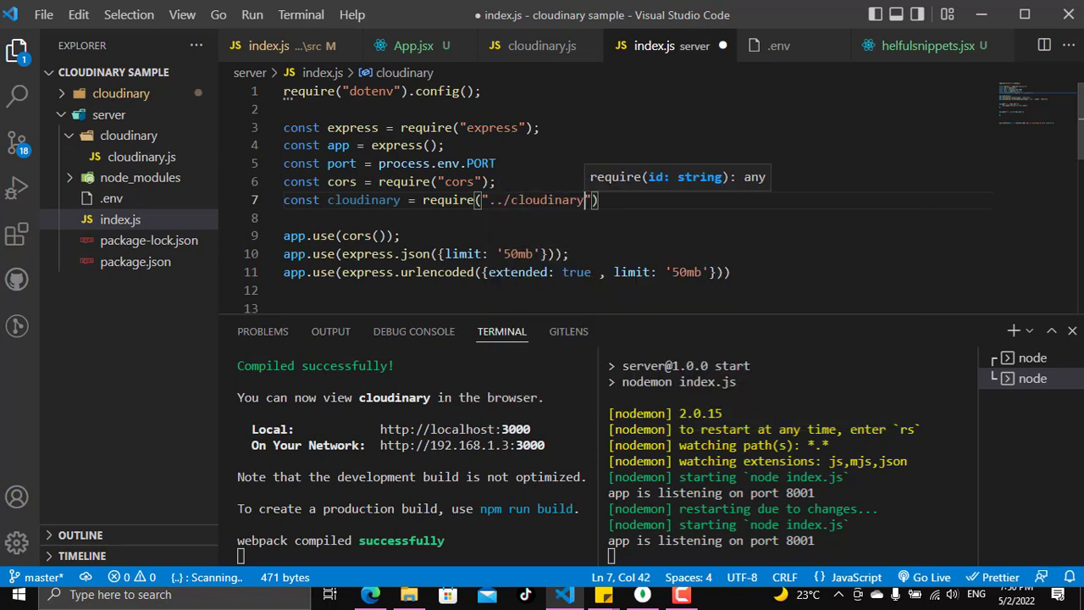
type("/")
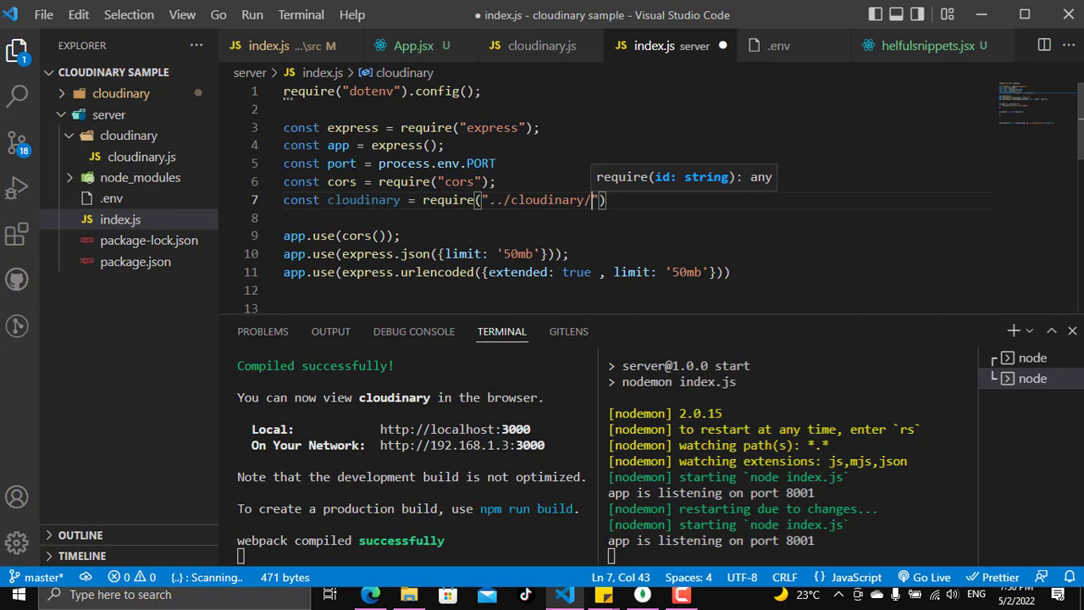
type("/")
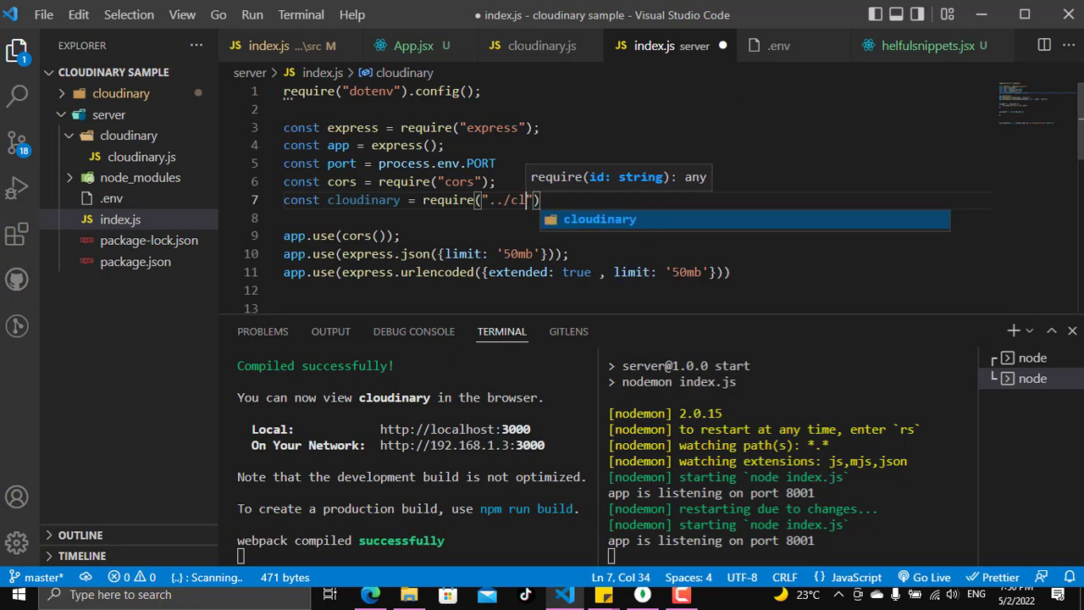
key("Backspace")
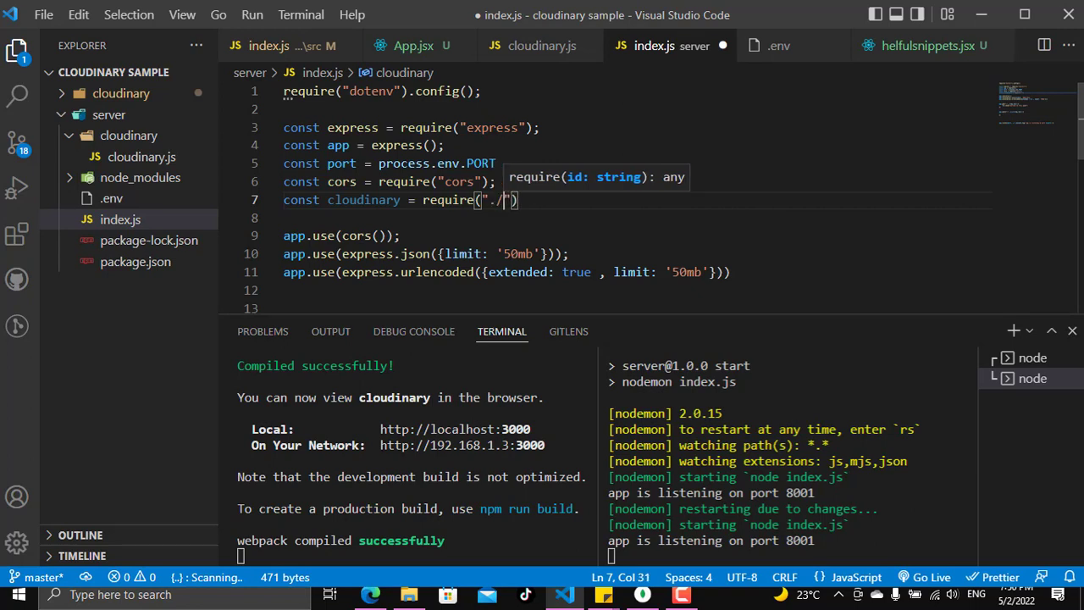
type("cloudinary/")
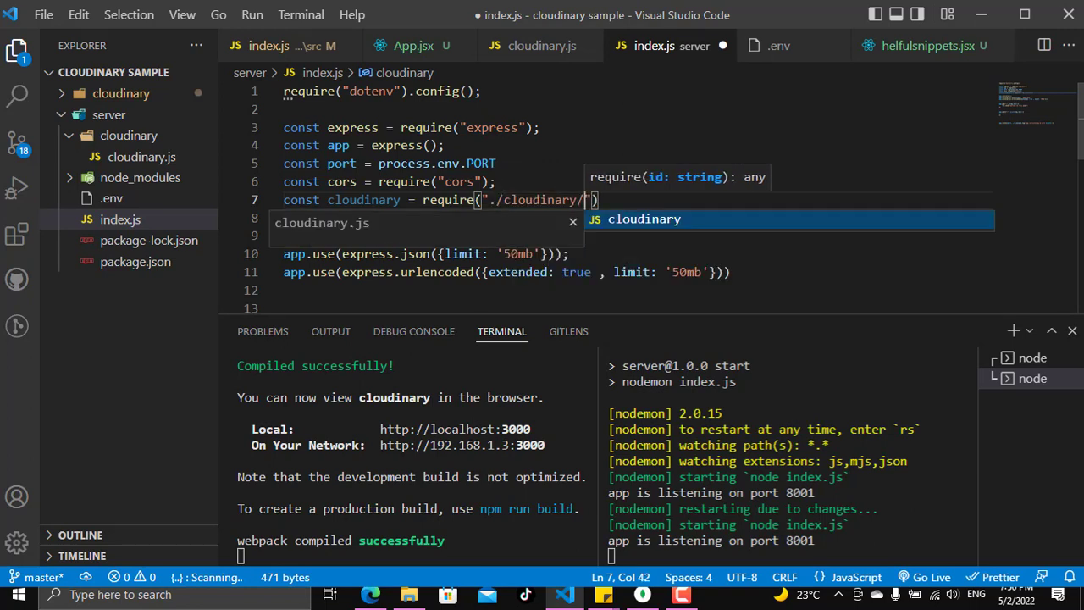
type("cloudinary")
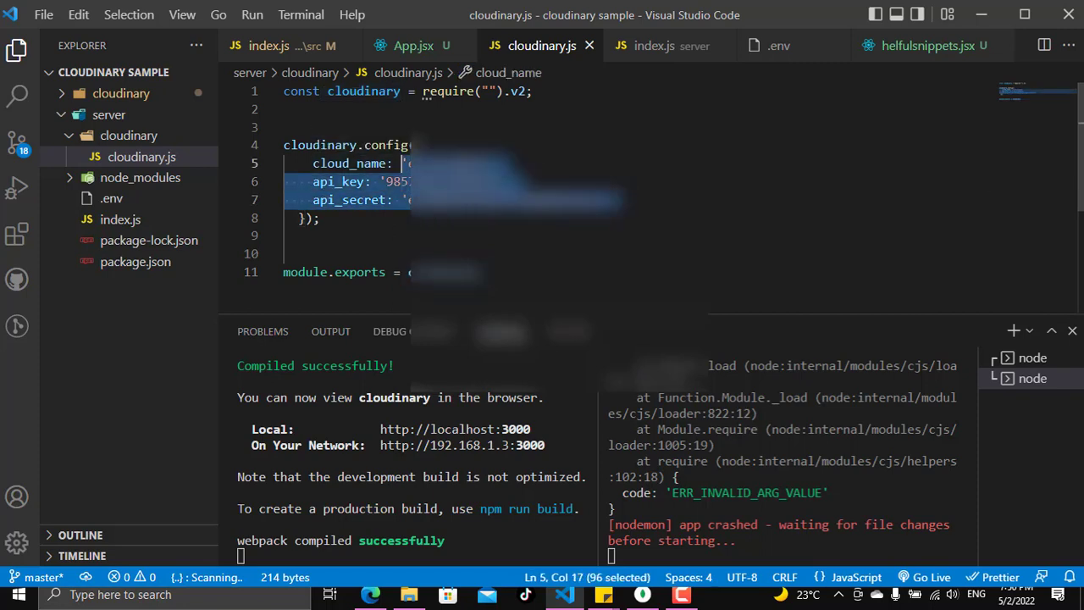
left_click(385, 181)
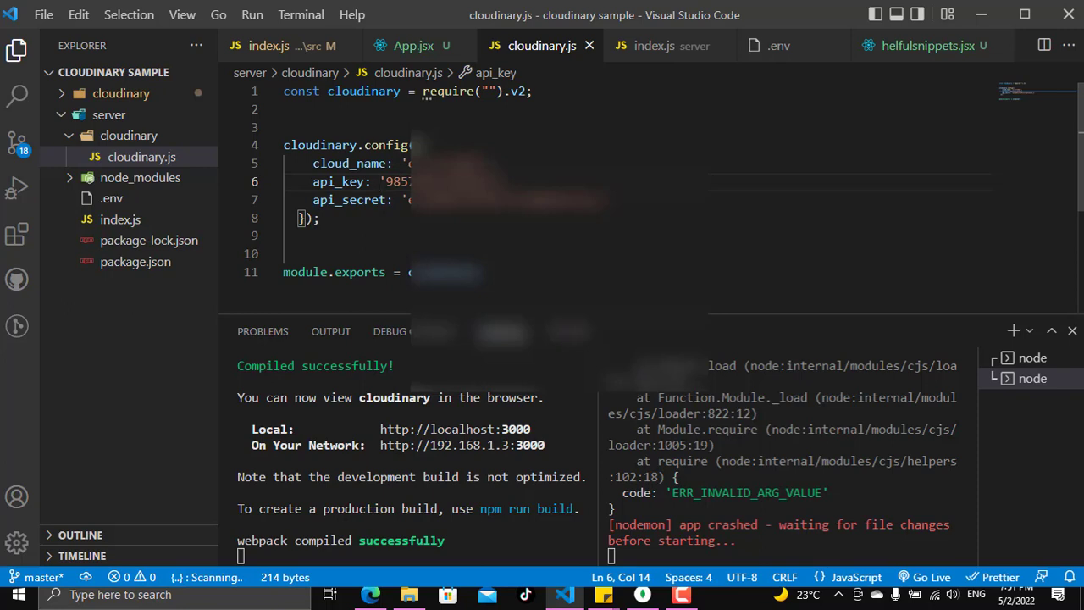
mouse_move(324, 181)
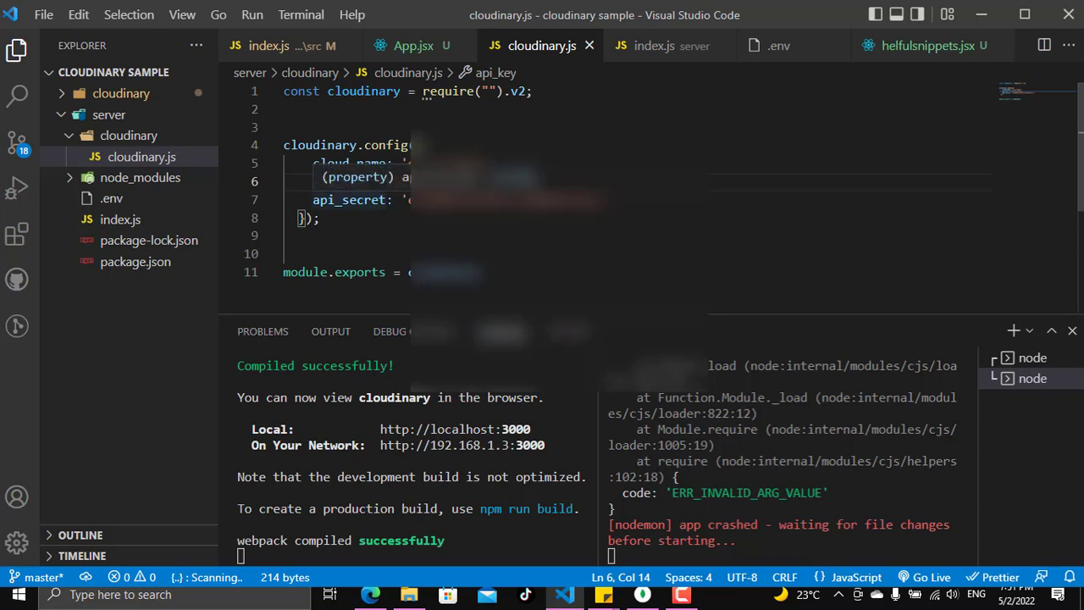
left_click(111, 198)
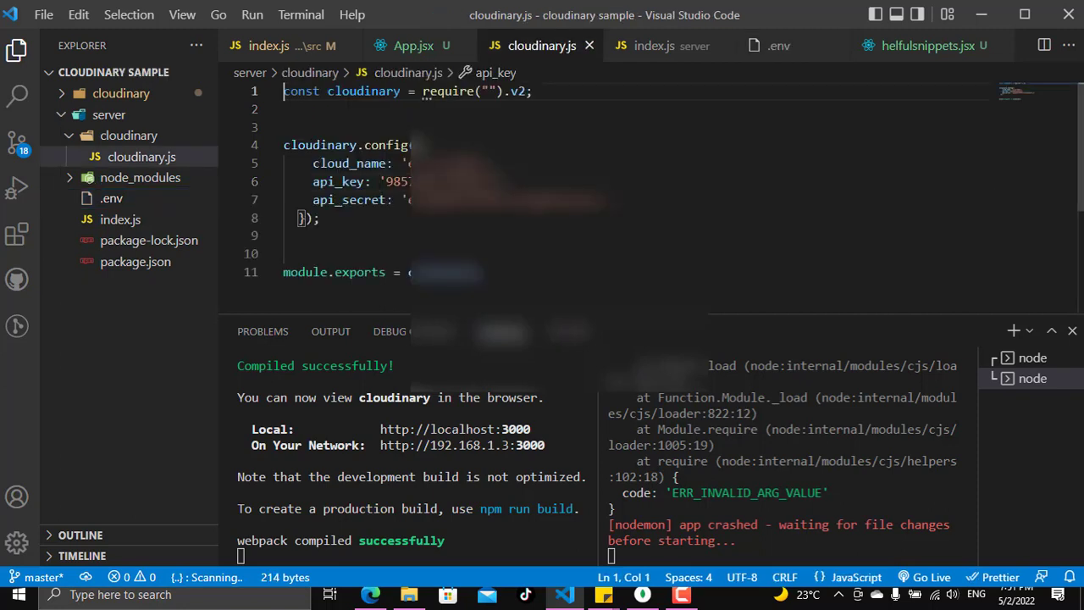
- Add require("dotenv").config() to cloudinary.js, use process.env config values, and return to index.js
type("re")
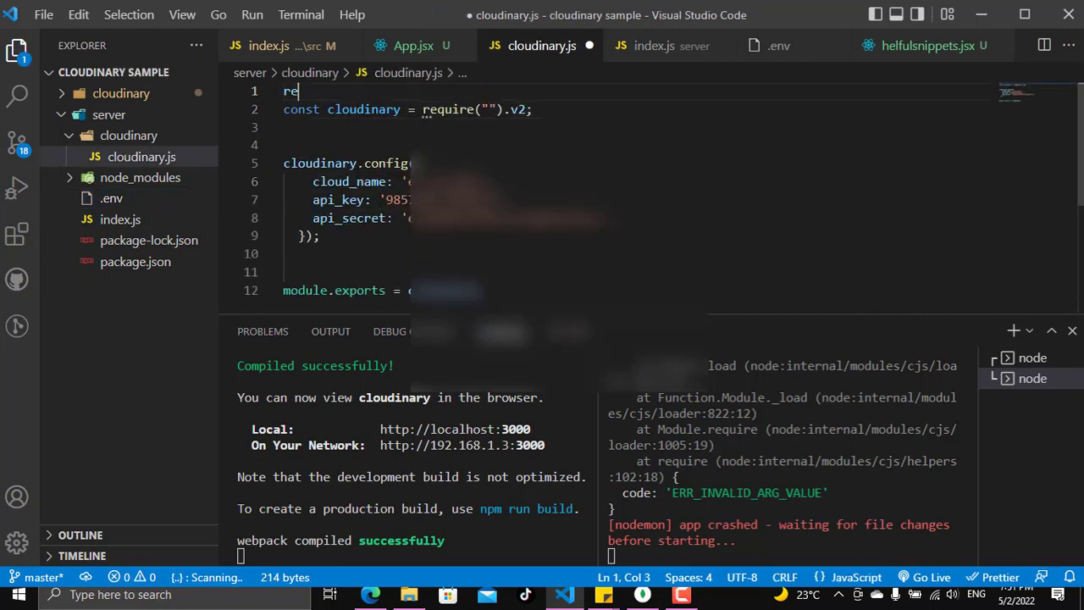
type("quire")
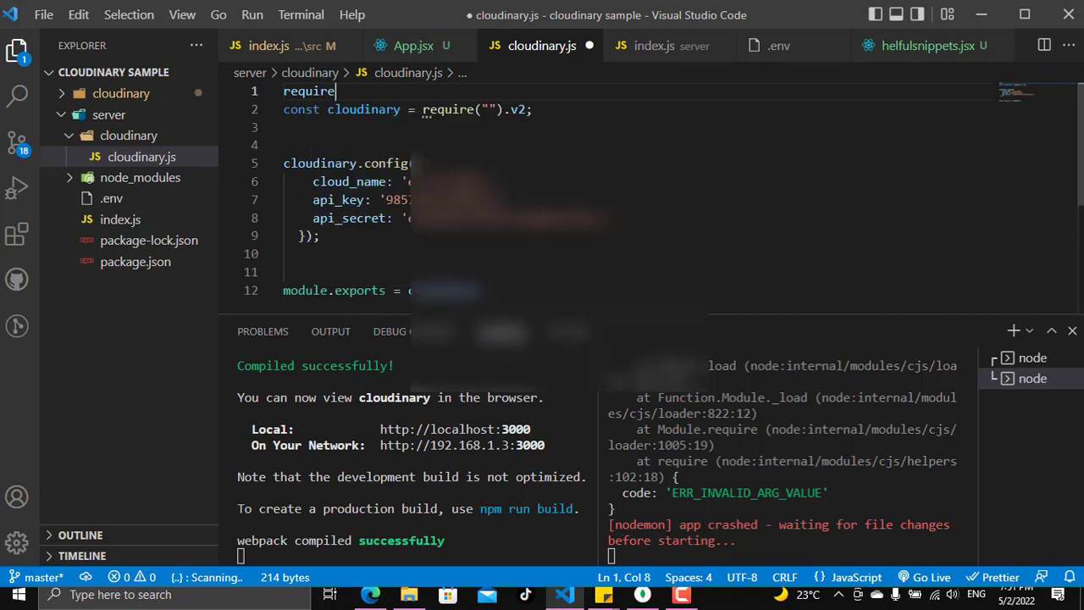
type("(\"\")")
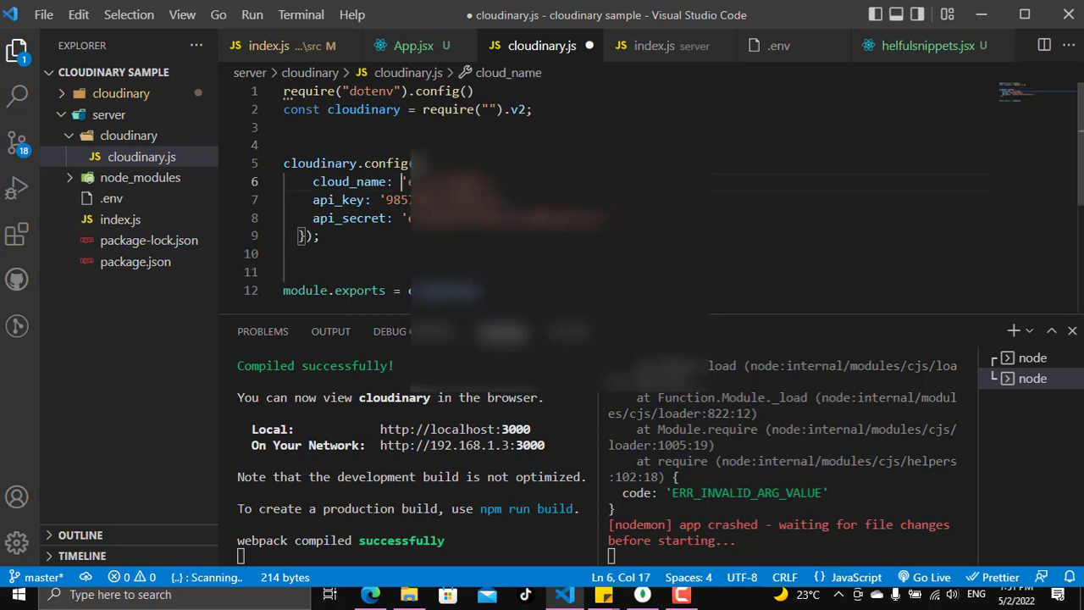
mouse_move(120, 220)
type("process.env.CLOUDINARY_NAME ,")
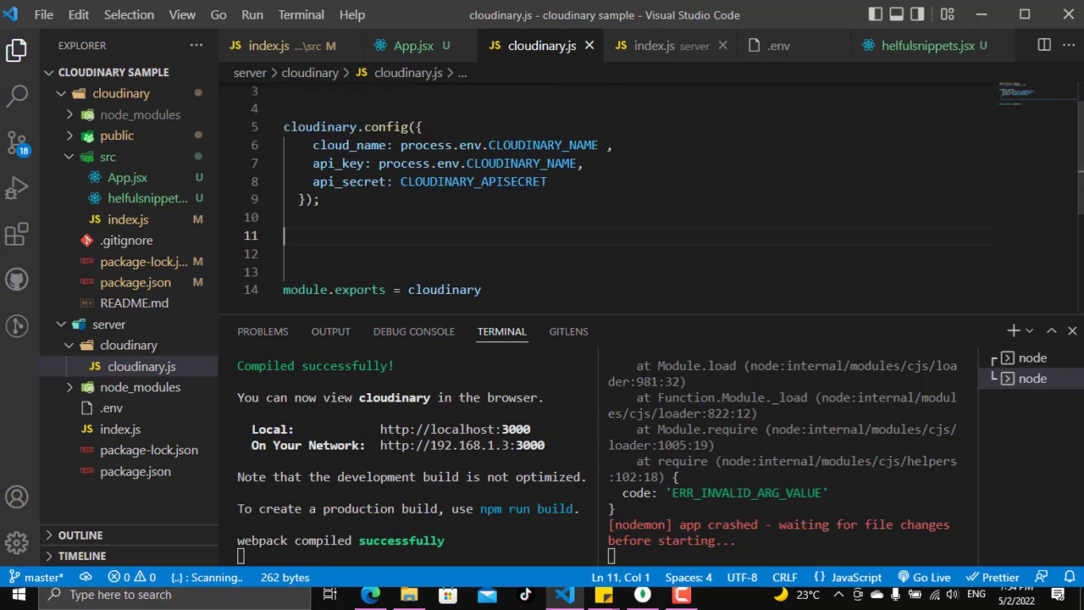
left_click(660, 45)
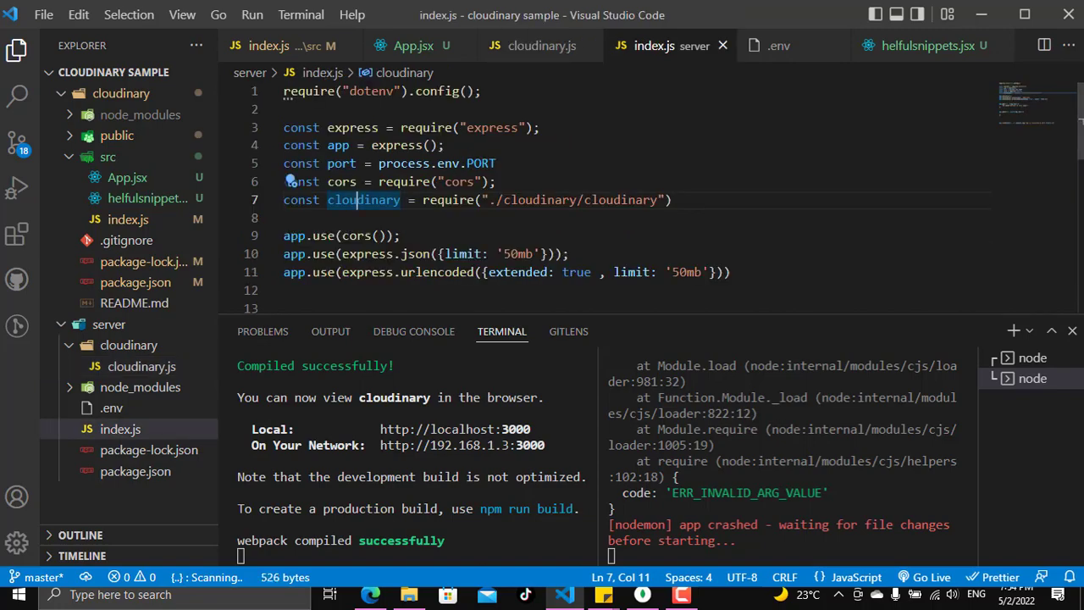